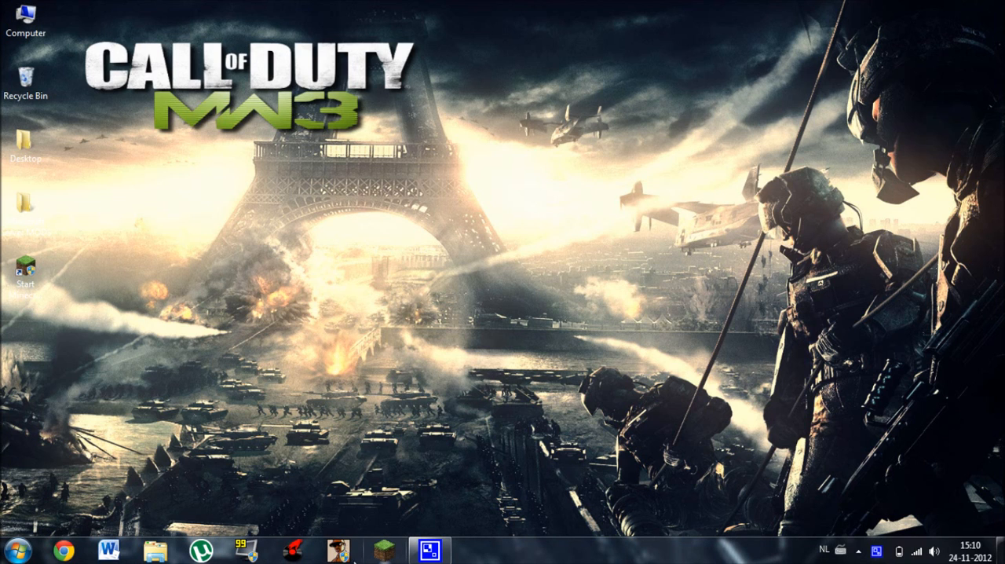
mouse_move(106, 458)
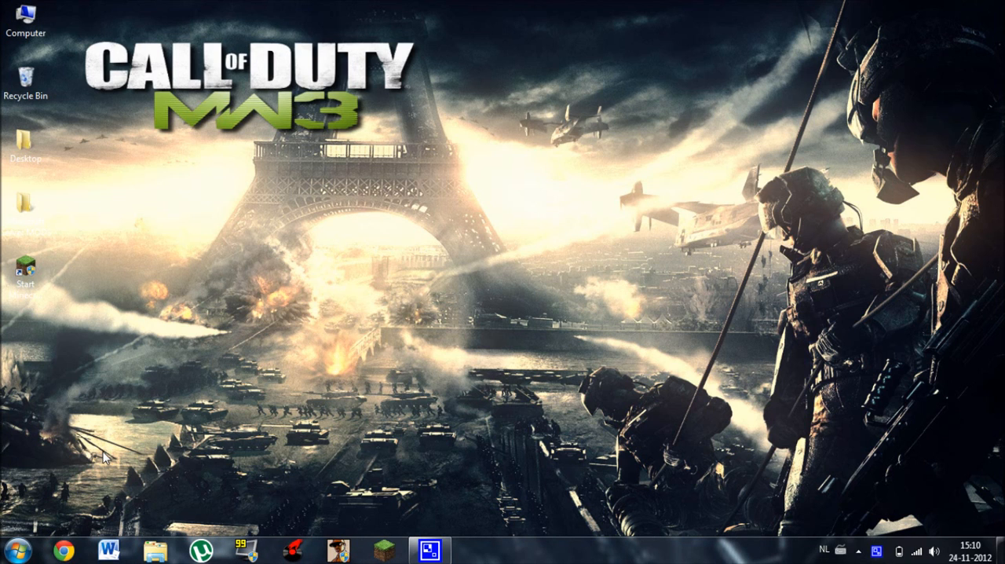
Launch Chrome and go to logitech.com to load the Logitech US homepage.
left_click(62, 548)
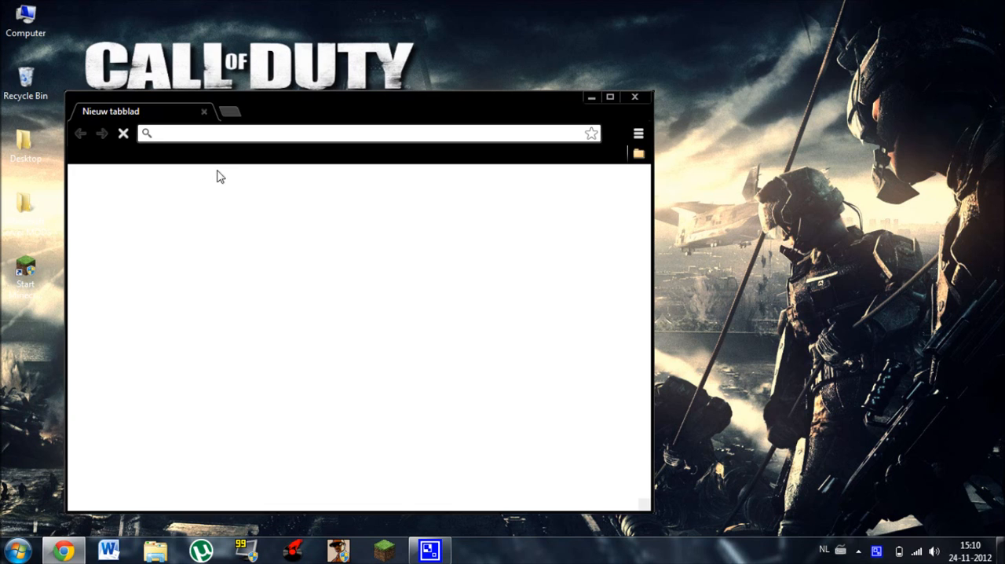
type("logitech.com/en-us/home")
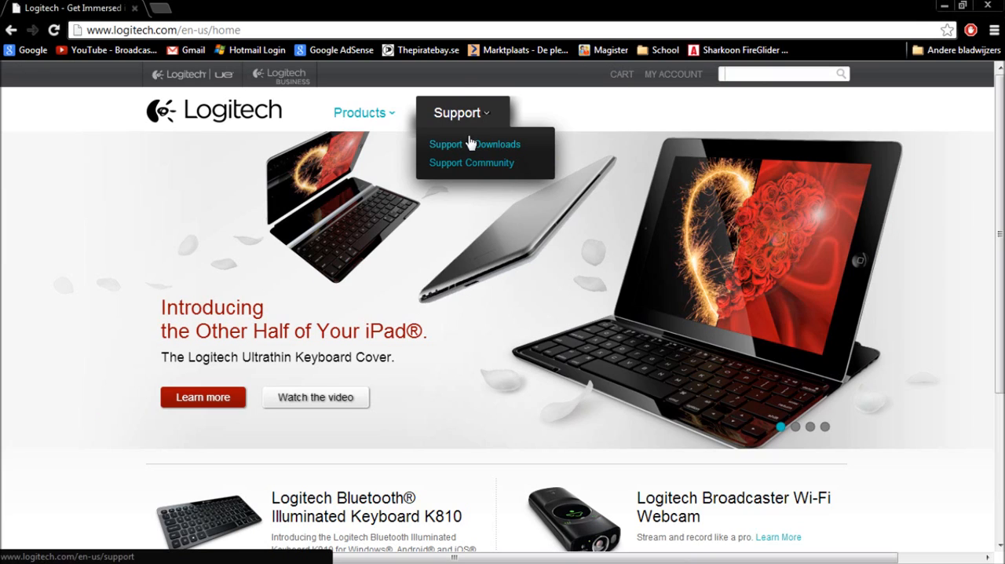
Go to Support + Downloads, enter the Mice category and scroll to the gaming mice.
left_click(445, 143)
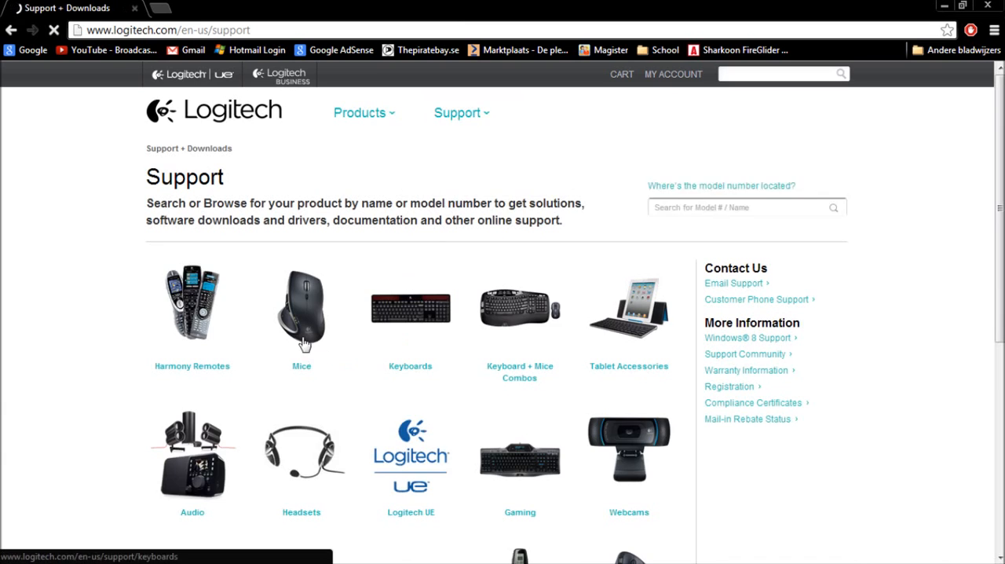
left_click(302, 310)
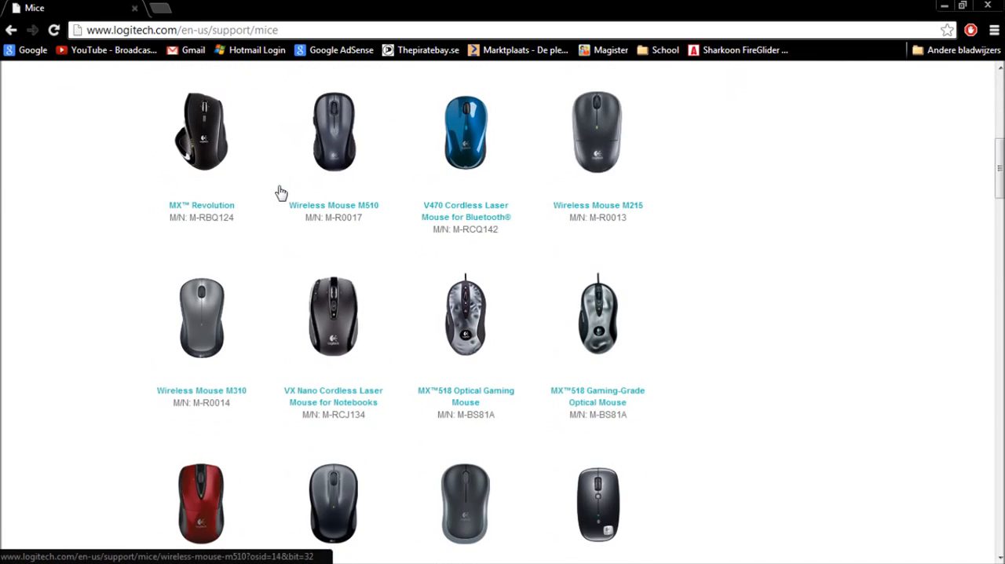
scroll("up", 3)
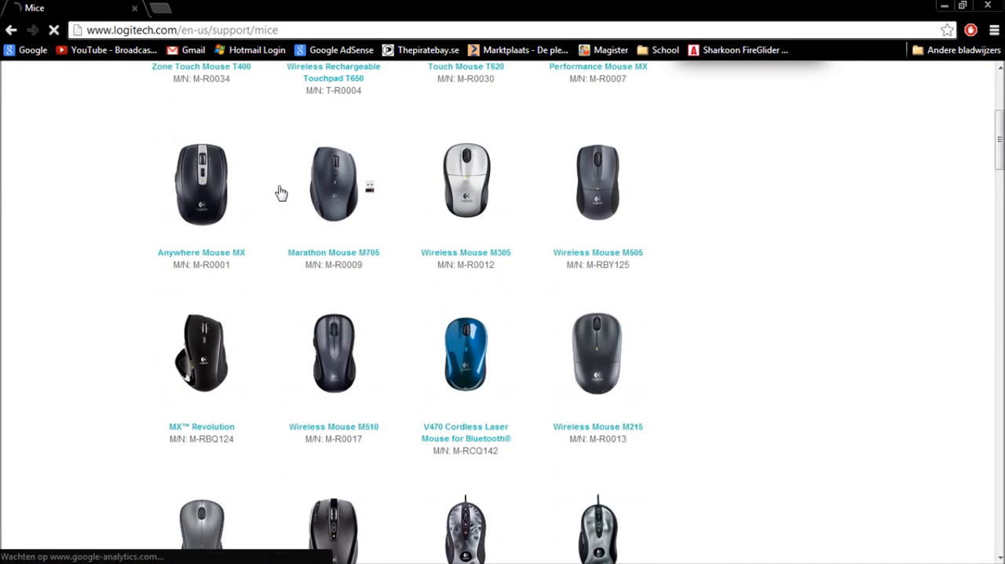
scroll("down", 3)
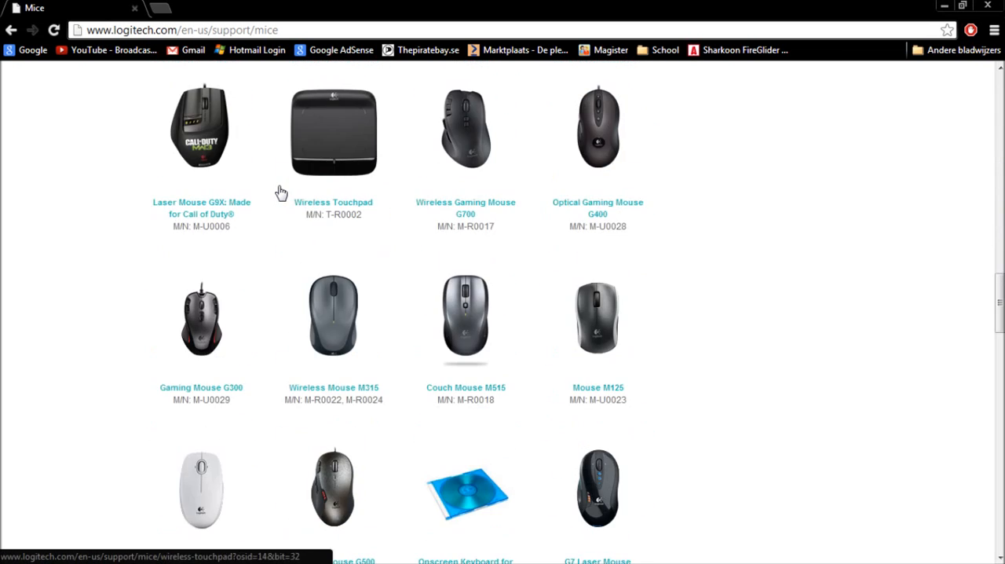
Follow the Gaming Mouse G300 link to reach its support page with FAQs and model number.
left_click(201, 387)
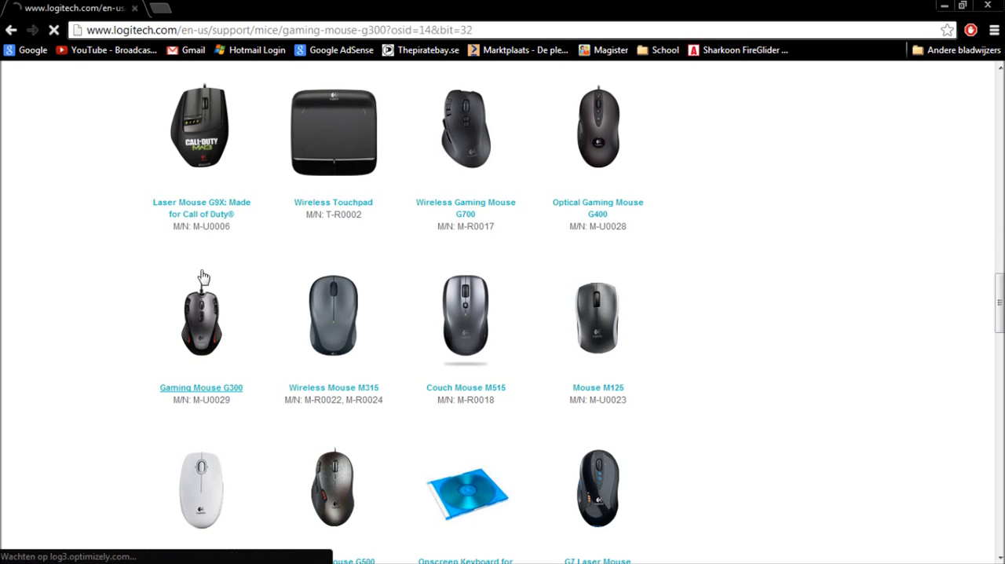
left_click(200, 387)
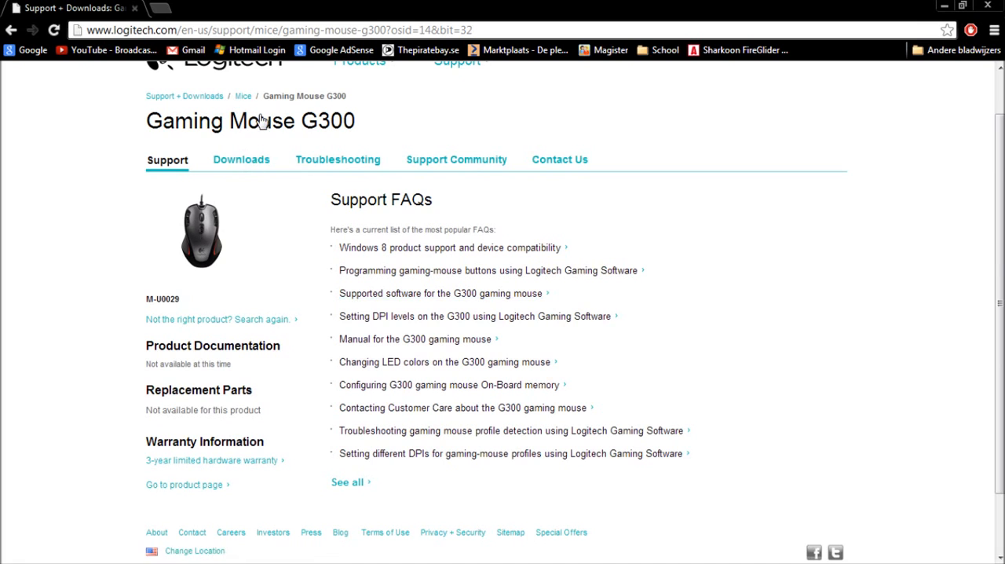
On the Downloads tab, choose Logitech Gaming Software Multilingual 64-bit (8.35.18) for Windows 7.
left_click(241, 159)
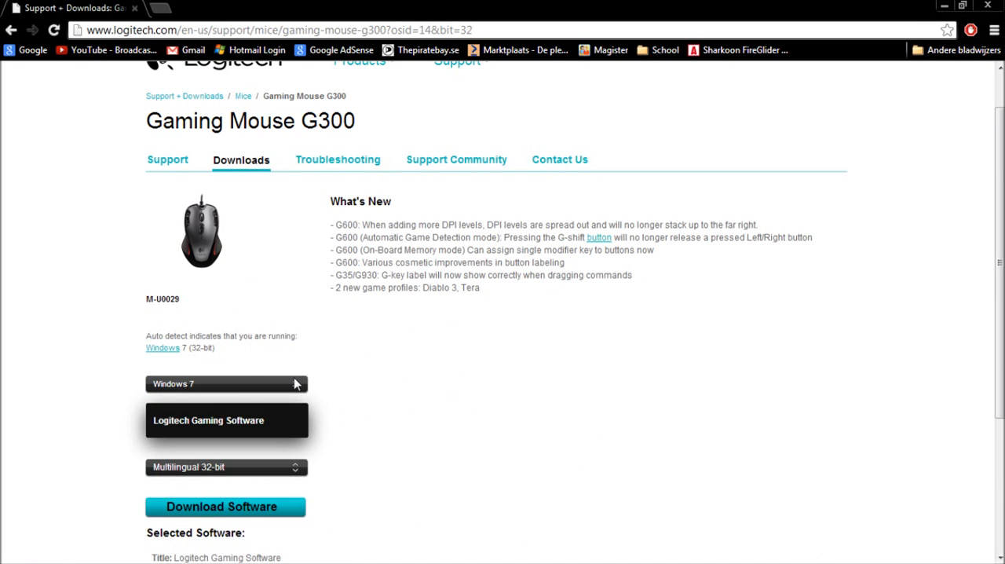
left_click(226, 466)
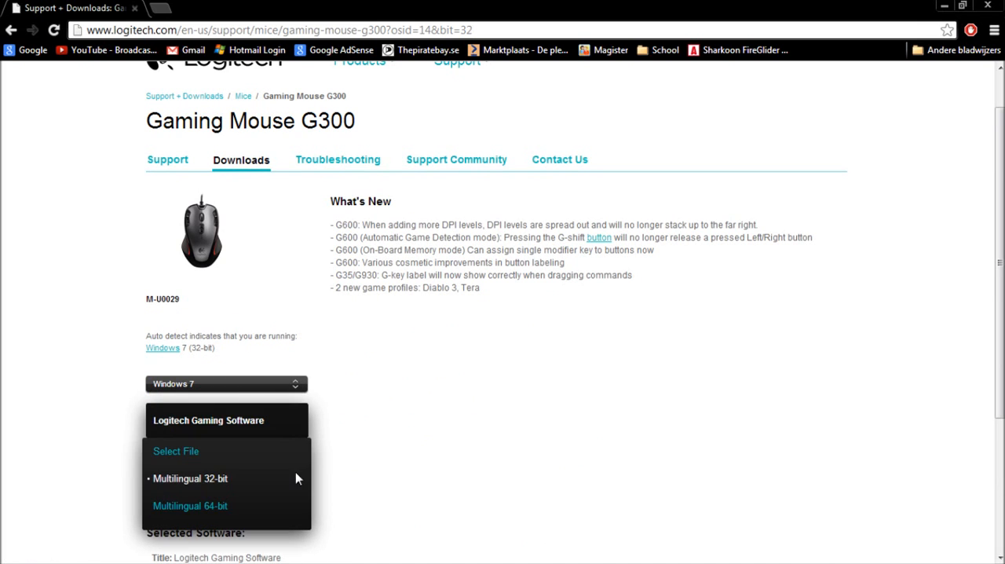
left_click(190, 505)
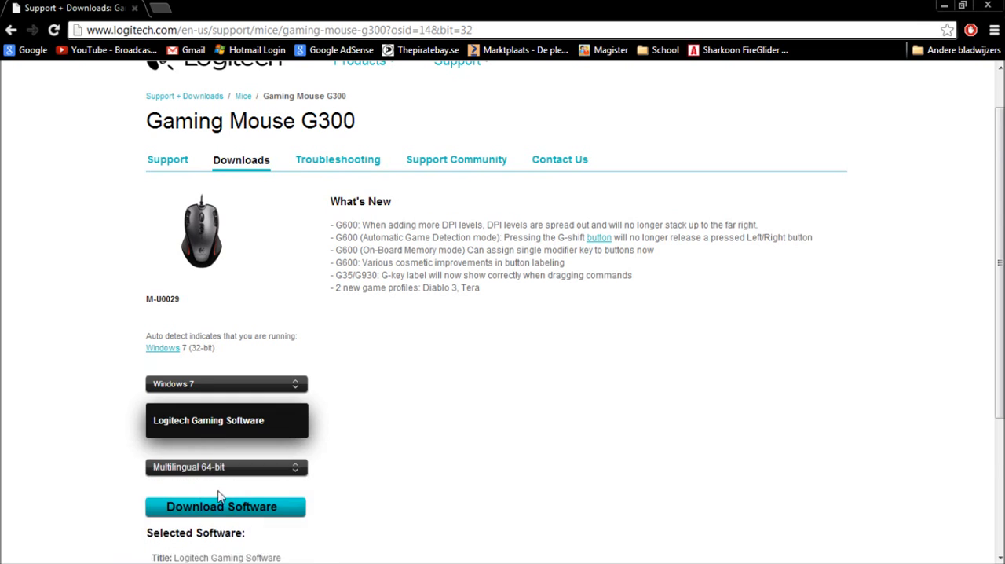
scroll("down", 3)
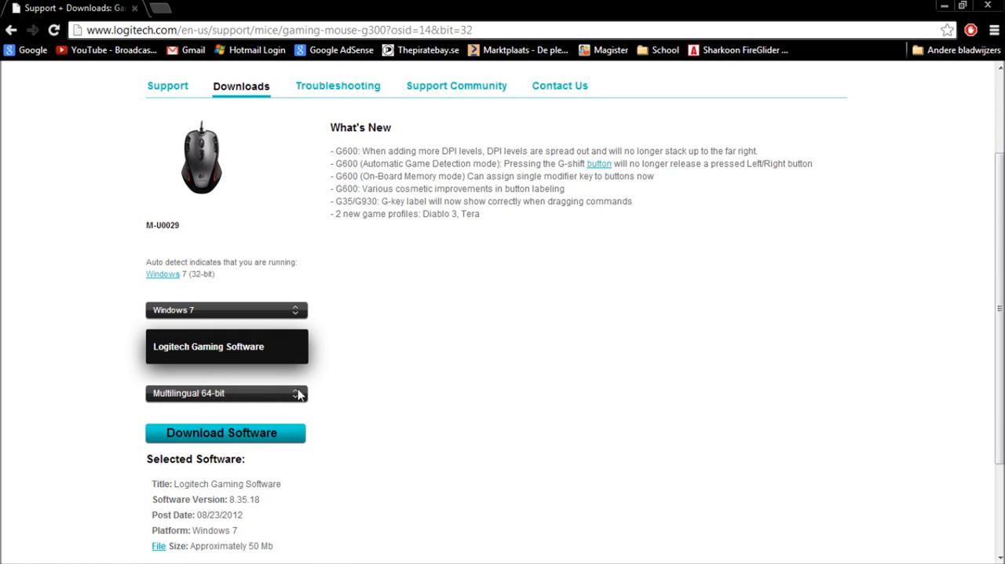
mouse_move(323, 415)
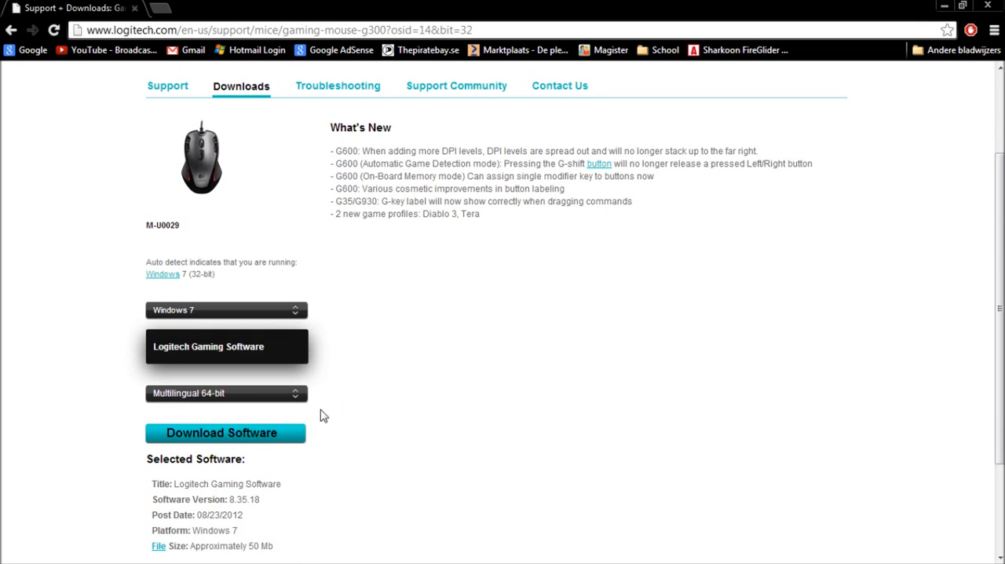
scroll("down", 3)
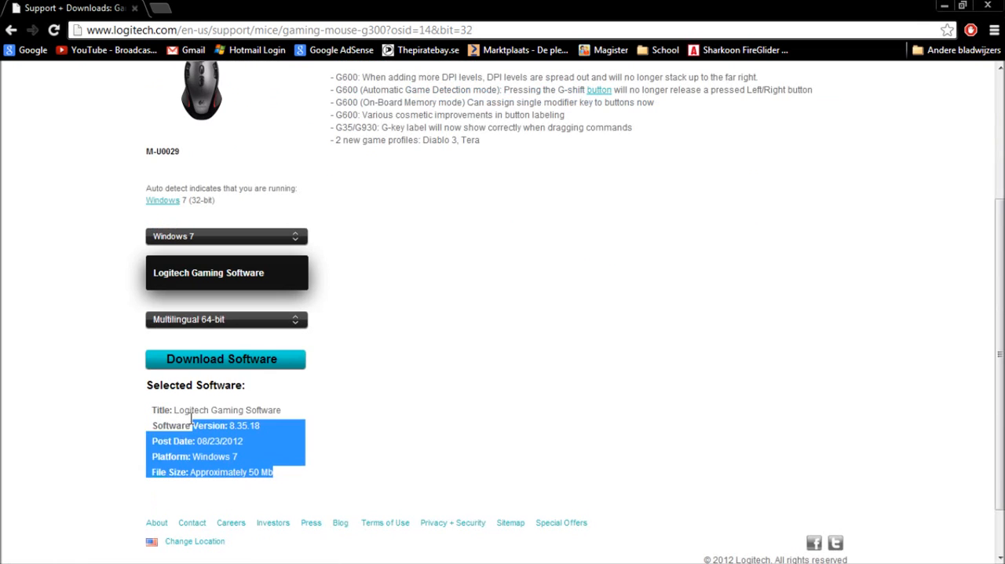